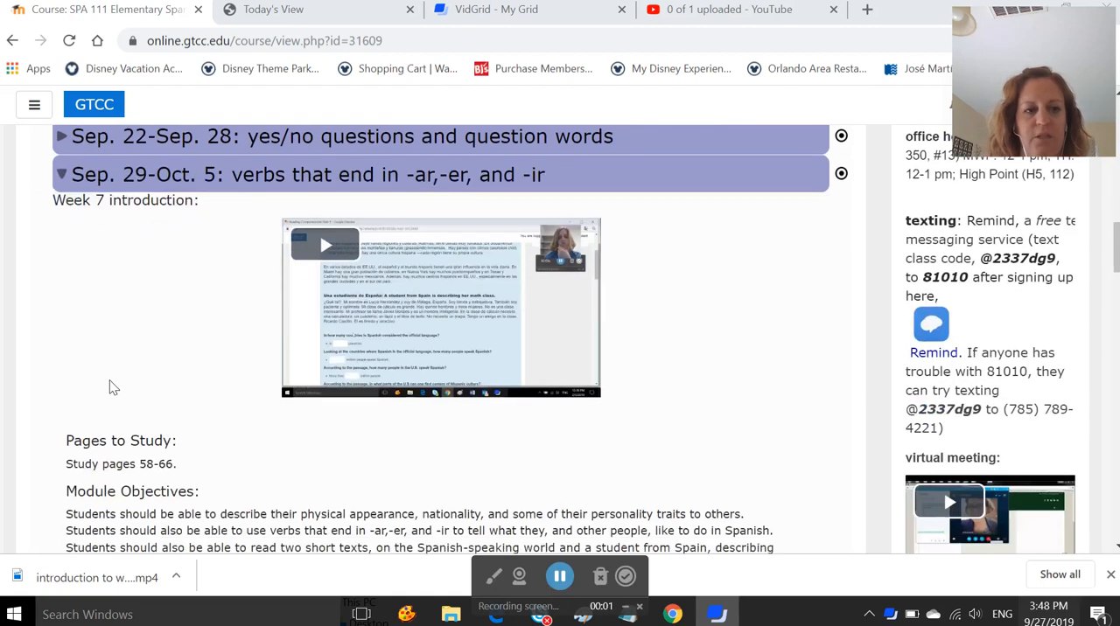
{"action": "mouse_move", "coordinate": [137, 308]}
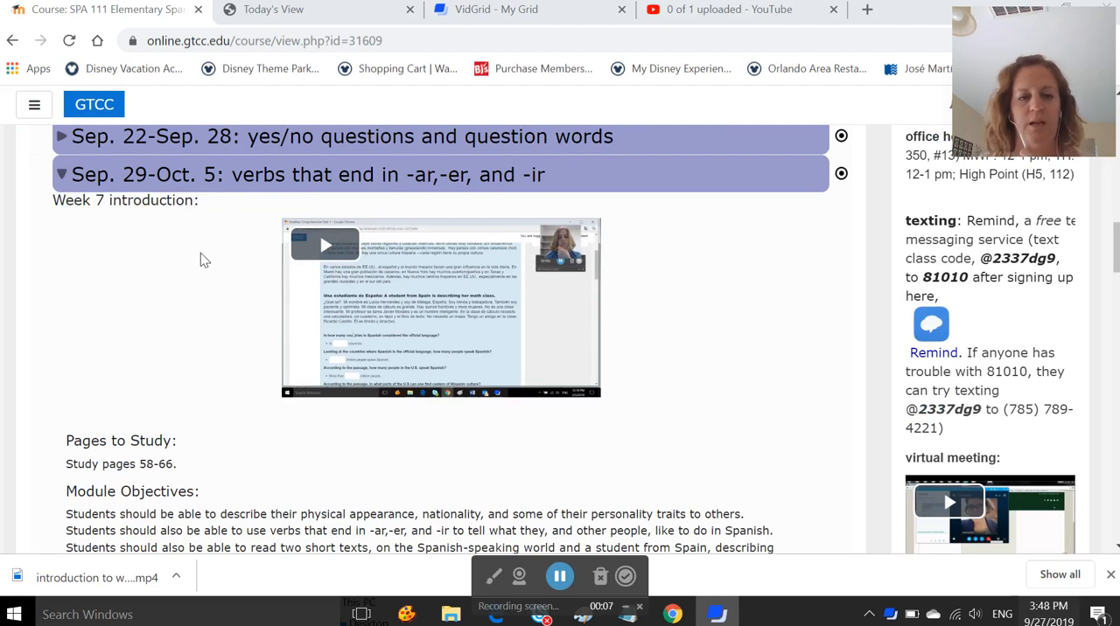
Scroll down the Moodle course page to the week 7 assignment section
{"action": "scroll", "scroll_direction": "down", "scroll_amount": 3}
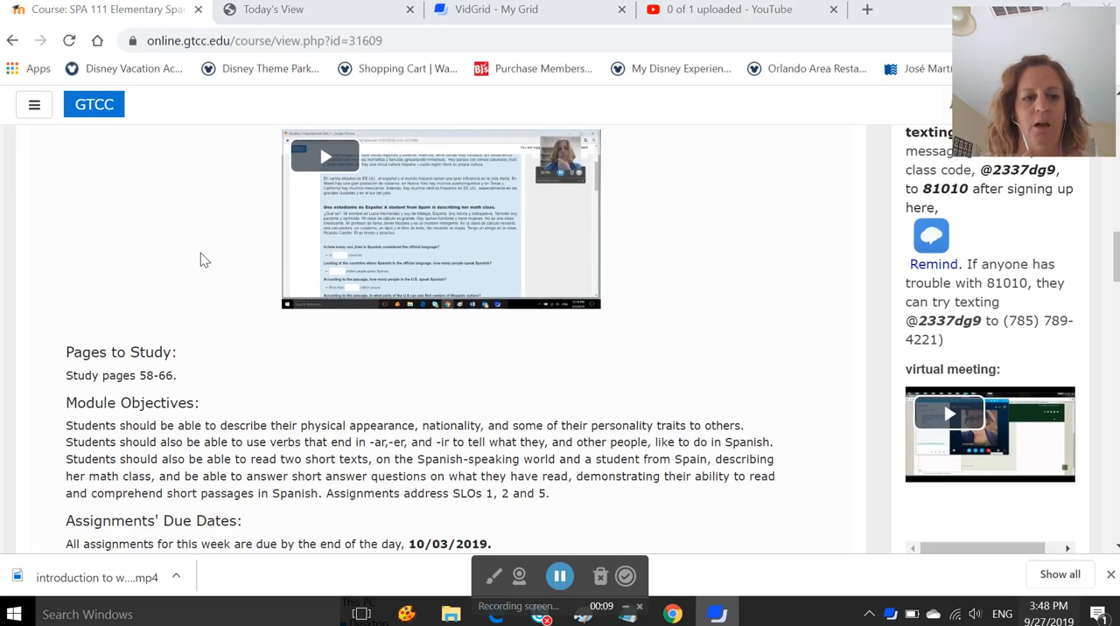
{"action": "scroll", "scroll_direction": "down", "scroll_amount": 3}
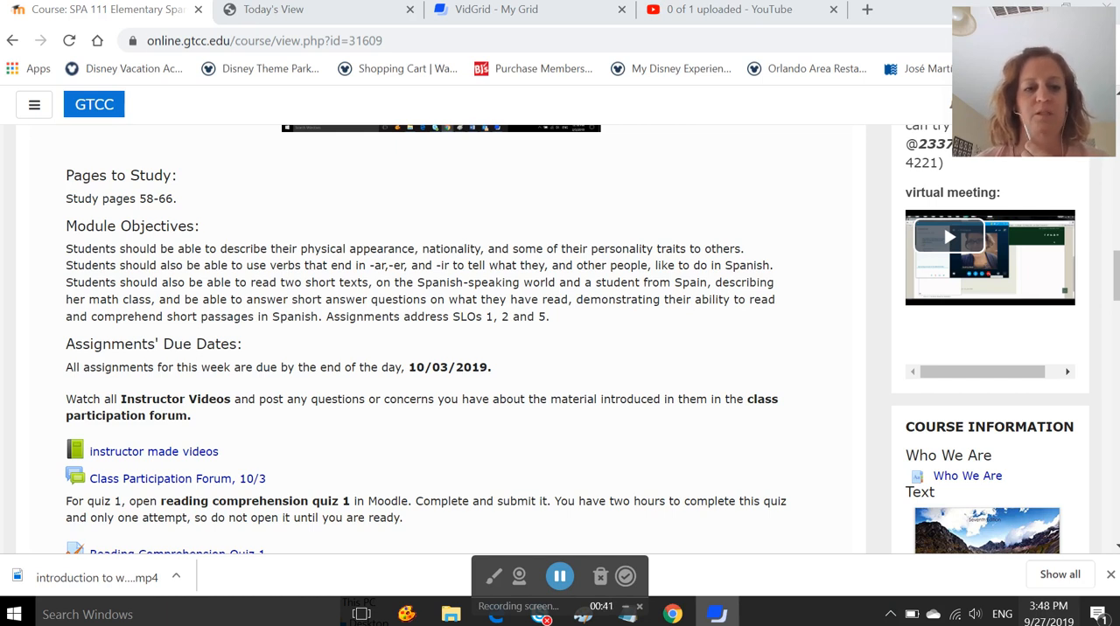
{"action": "scroll", "scroll_direction": "down", "scroll_amount": 3}
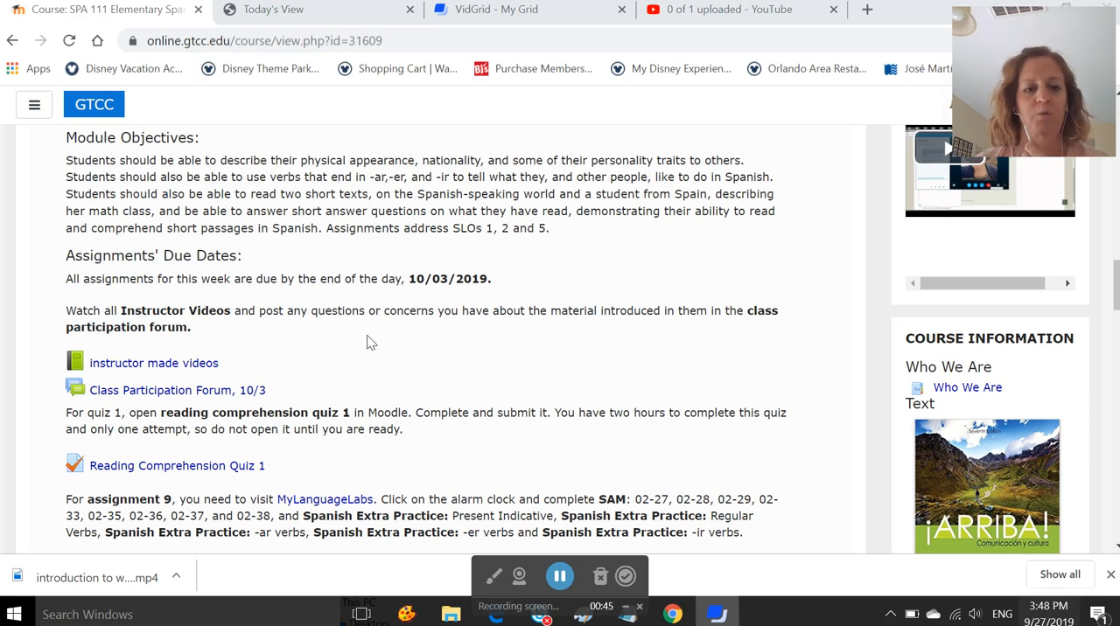
{"action": "scroll", "scroll_direction": "down", "scroll_amount": 3}
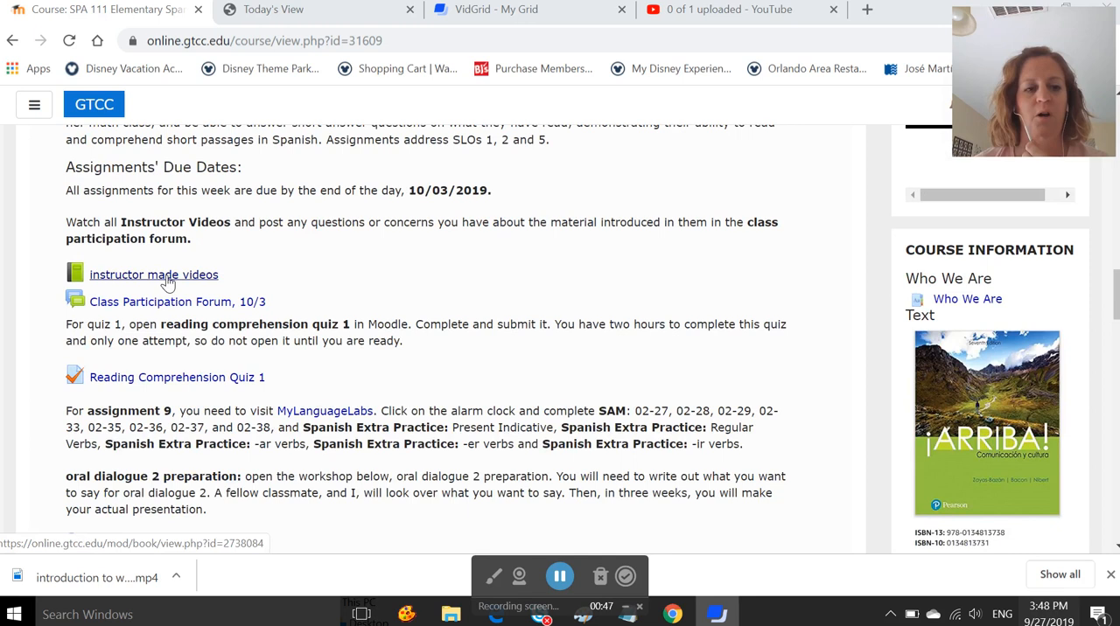
{"action": "left_click", "coordinate": [154, 275]}
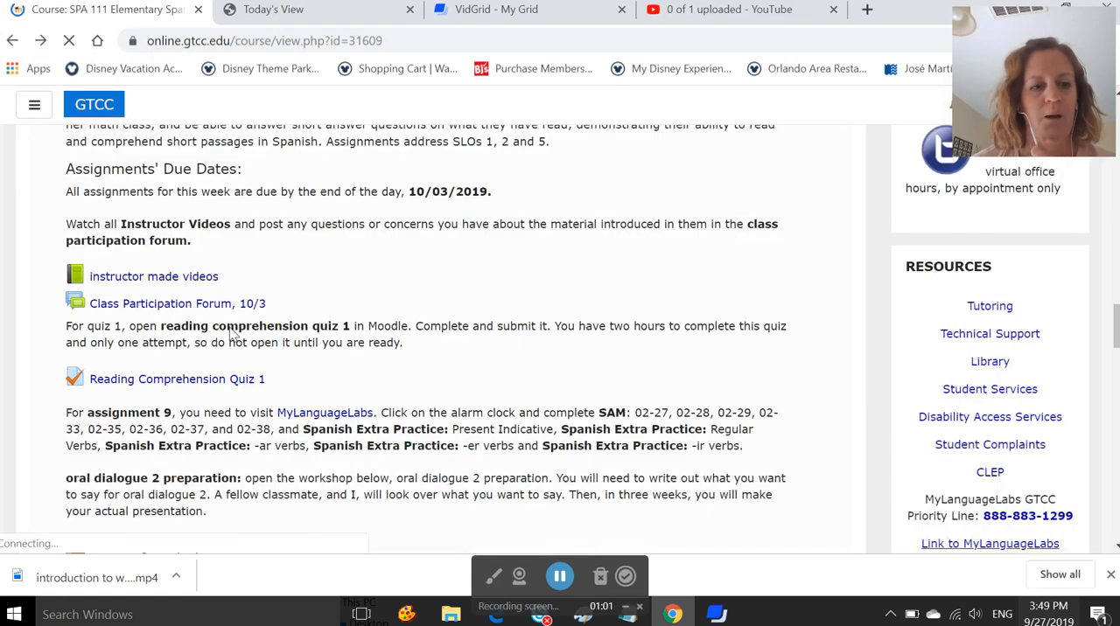
Review the Class Participation Forum 10/3 and its discussion thread, then return to the week 7 page
{"action": "left_click", "coordinate": [176, 304]}
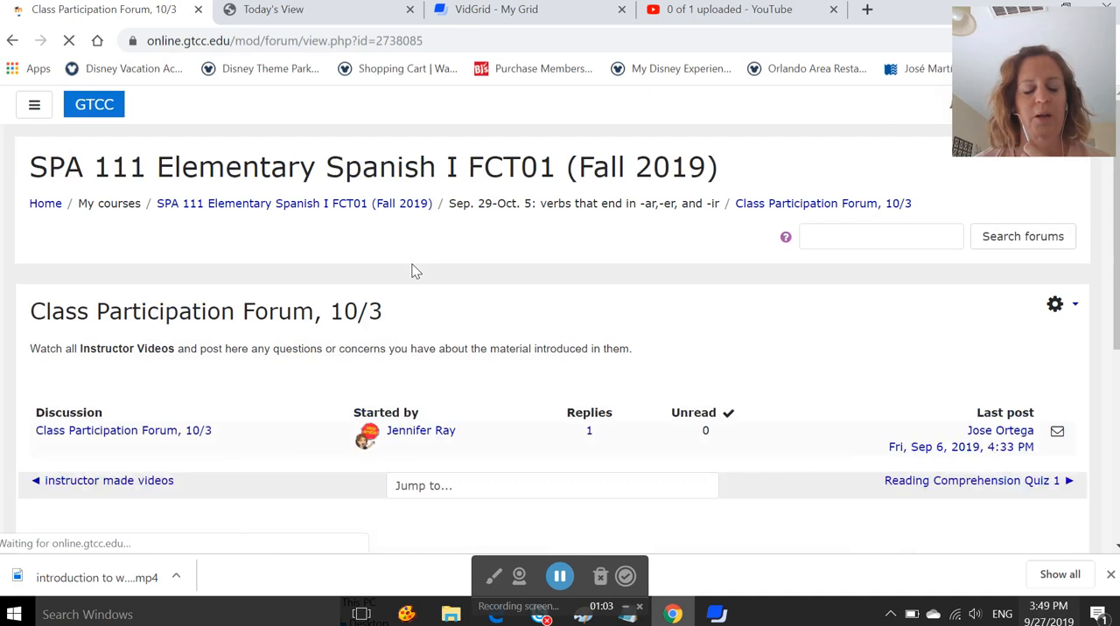
{"action": "scroll", "scroll_direction": "down", "scroll_amount": 3}
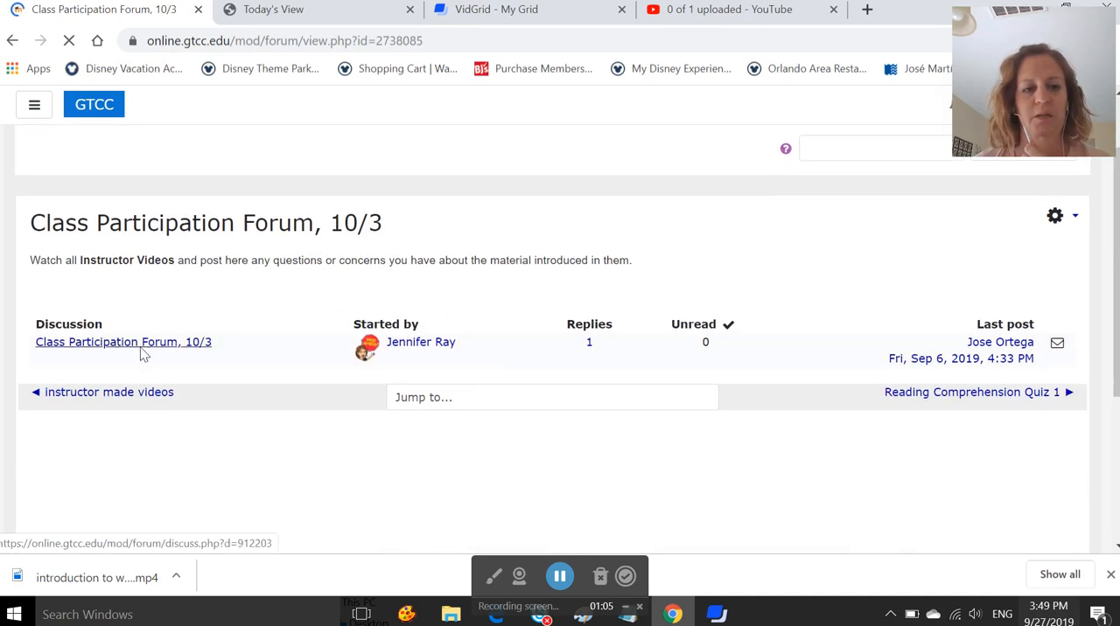
{"action": "left_click", "coordinate": [123, 343]}
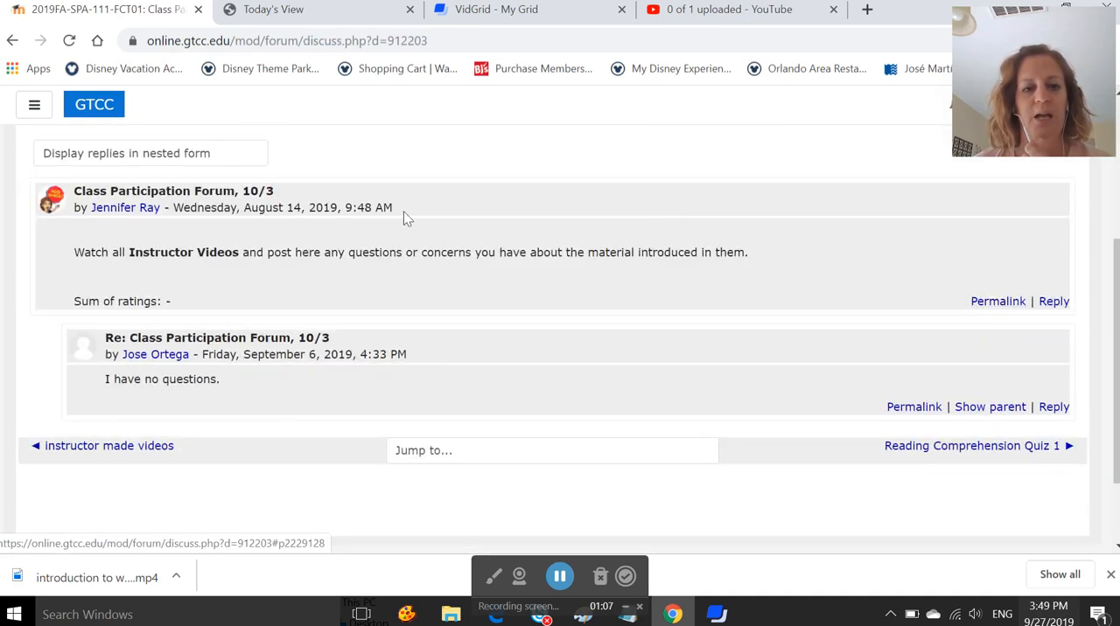
{"action": "left_click", "coordinate": [14, 40]}
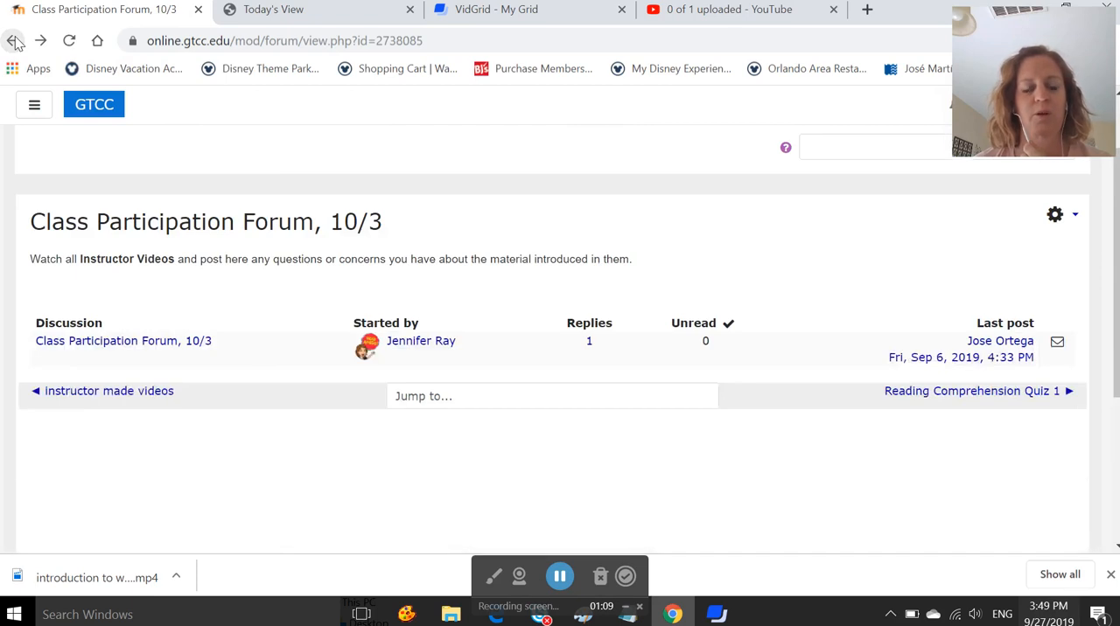
{"action": "left_click", "coordinate": [14, 40]}
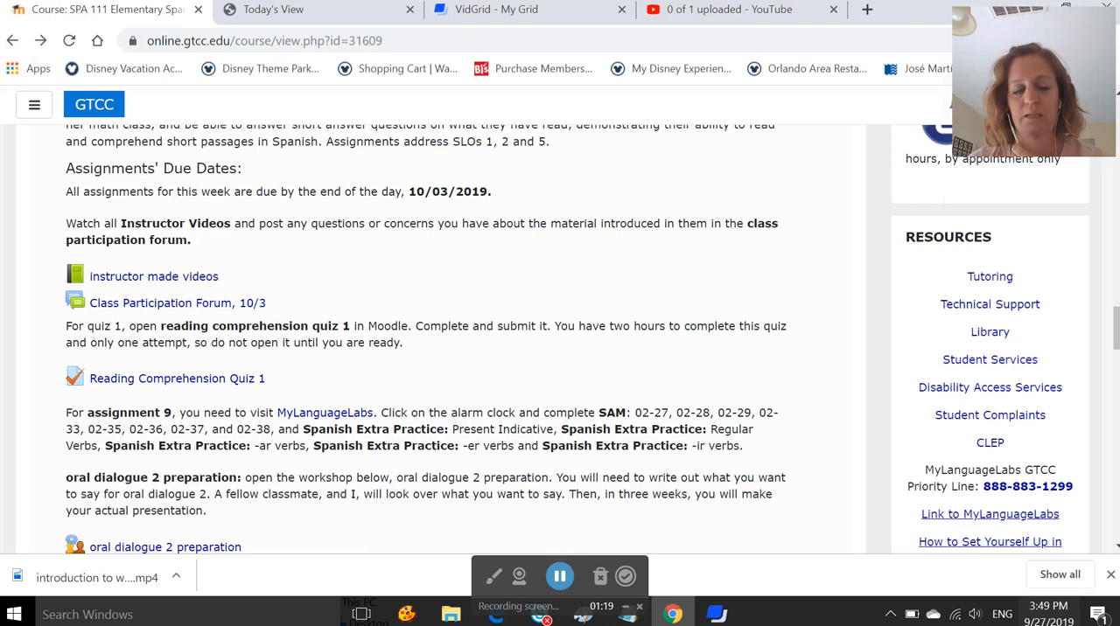
Begin a timed attempt of Reading Comprehension Quiz 1, confirming the start
{"action": "scroll", "scroll_direction": "down", "scroll_amount": 3}
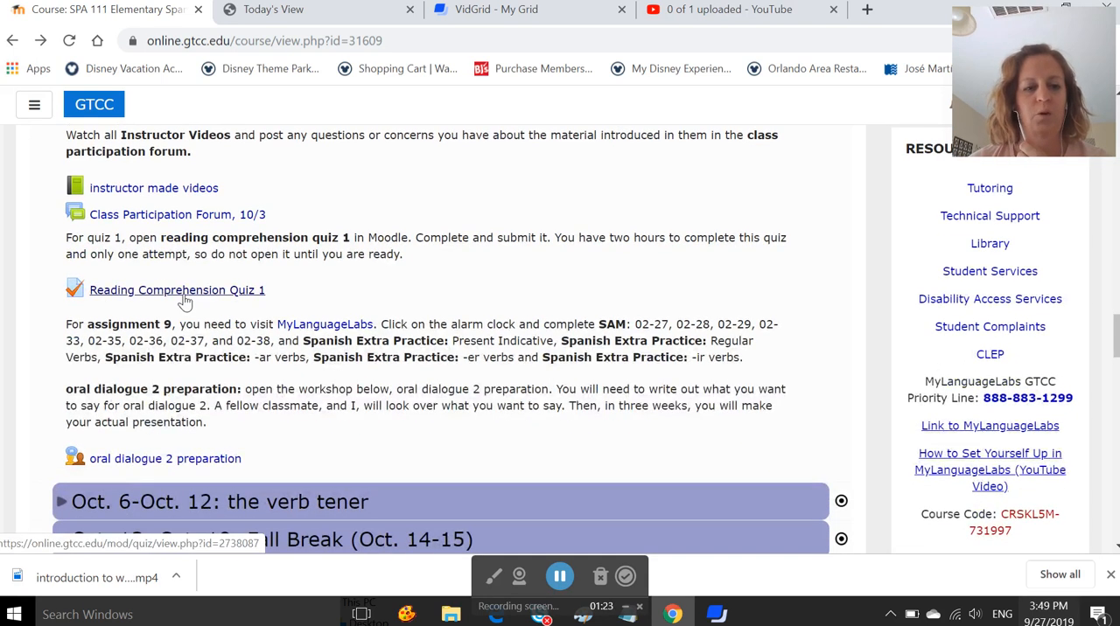
{"action": "left_click", "coordinate": [177, 290]}
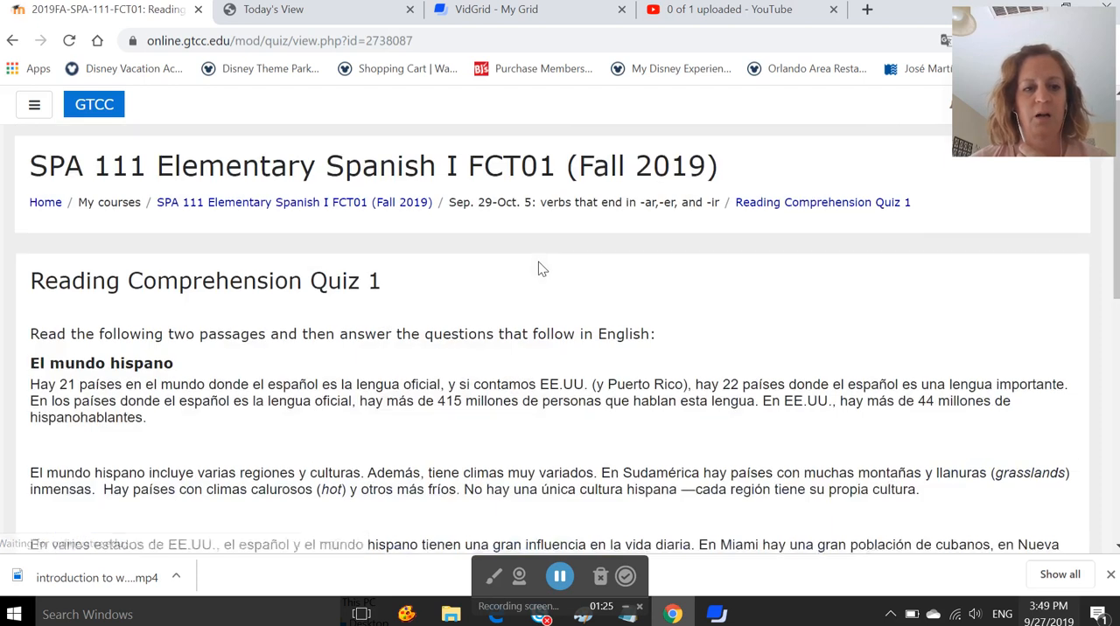
{"action": "scroll", "scroll_direction": "down", "scroll_amount": 3}
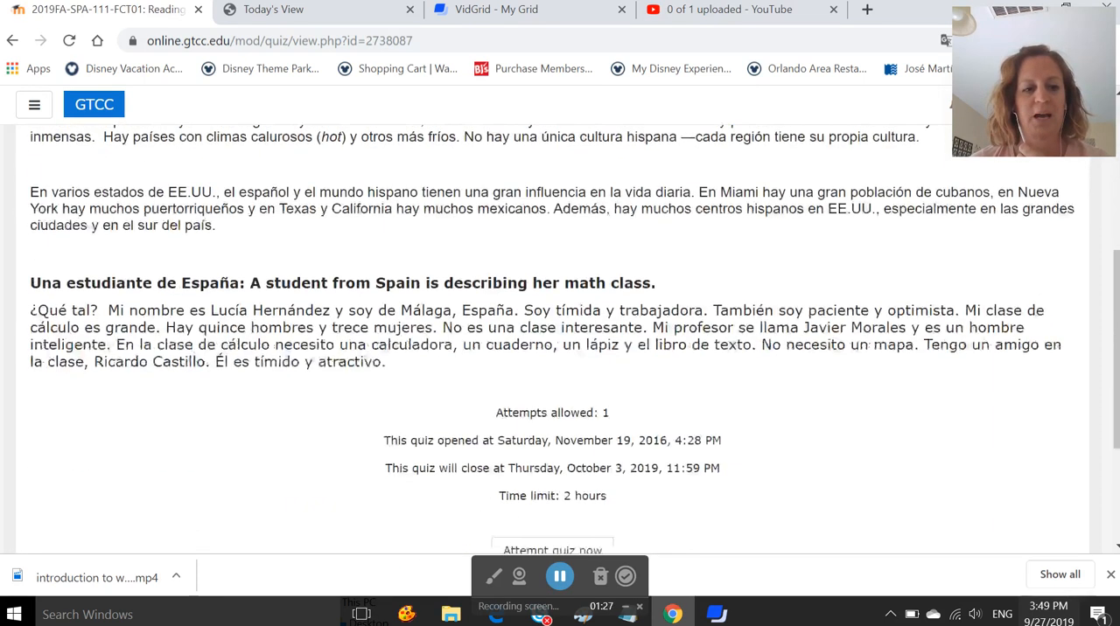
{"action": "left_click", "coordinate": [553, 549]}
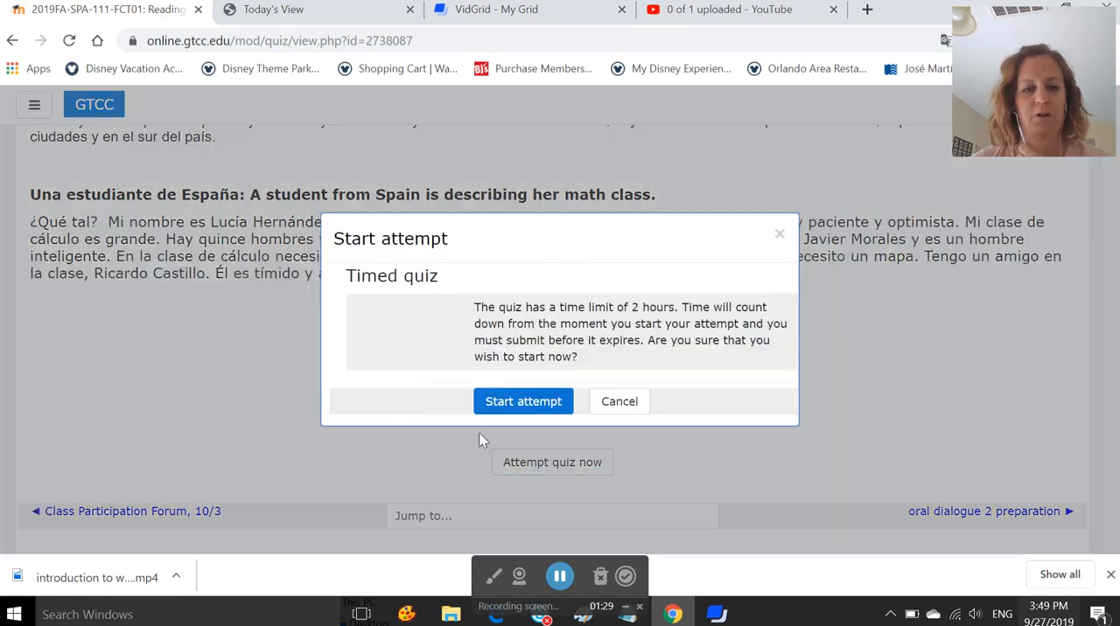
{"action": "left_click", "coordinate": [521, 403]}
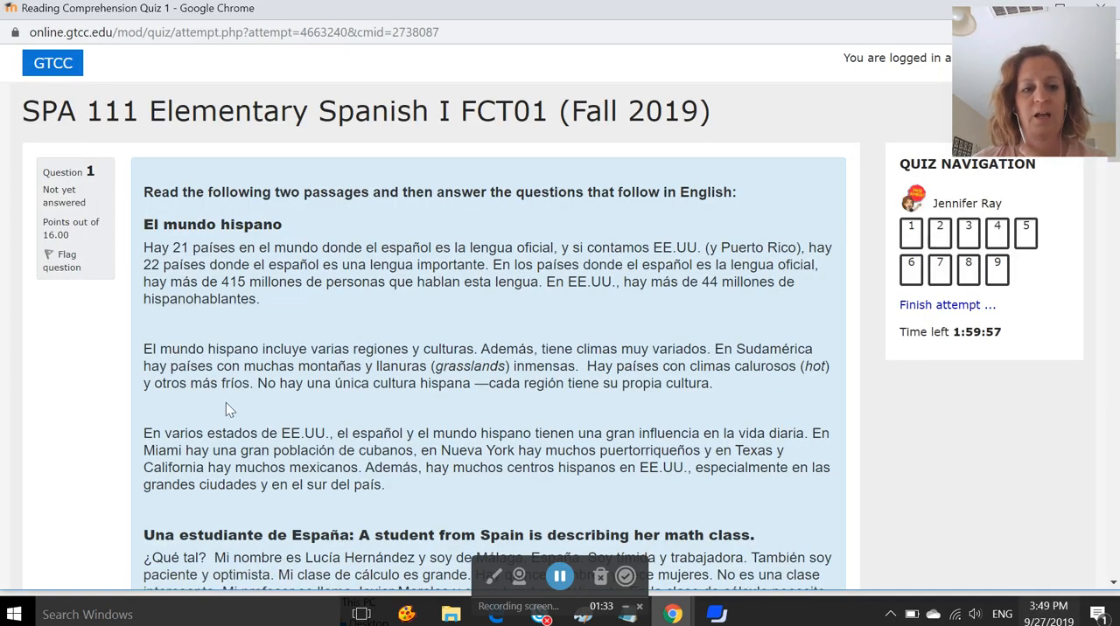
Look over the quiz's questions from top to bottom and back up
{"action": "scroll", "scroll_direction": "down", "scroll_amount": 3}
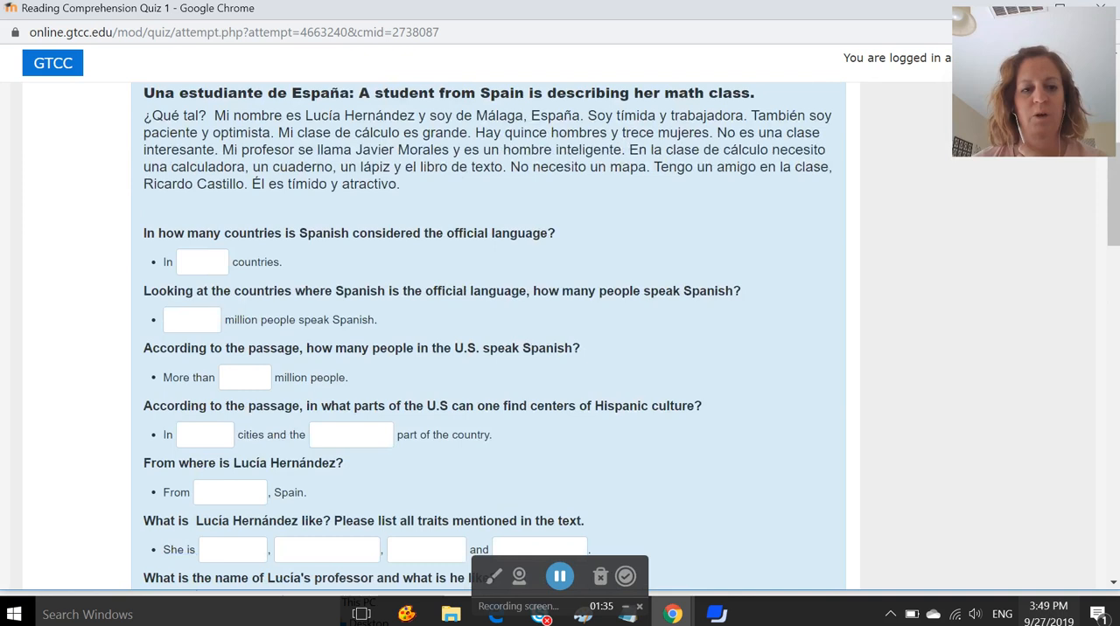
{"action": "scroll", "scroll_direction": "down", "scroll_amount": 3}
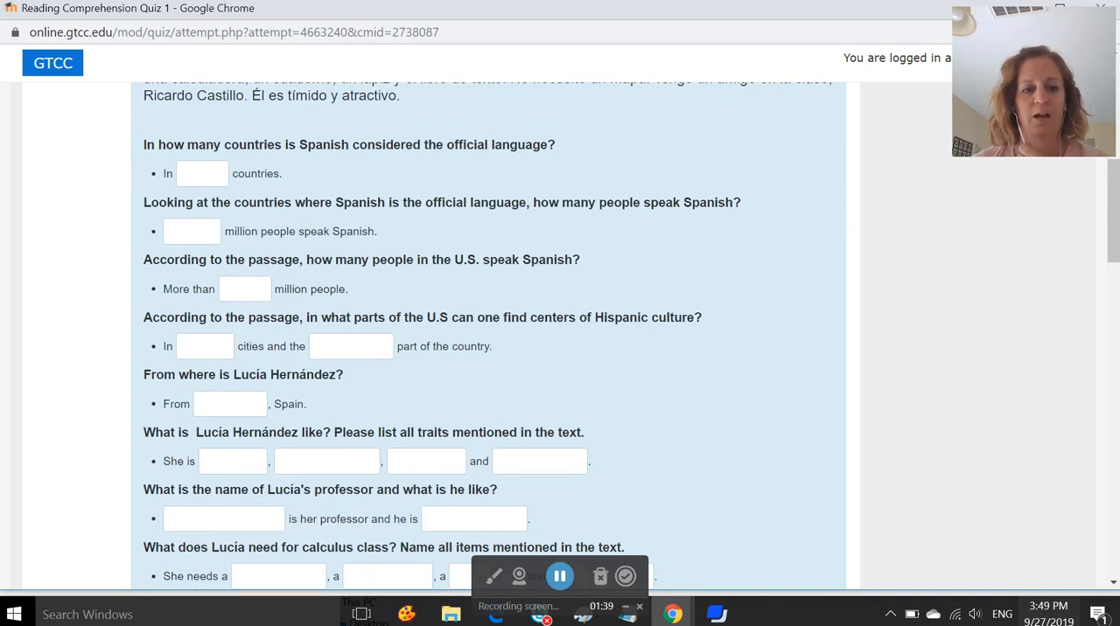
{"action": "scroll", "scroll_direction": "down", "scroll_amount": 3}
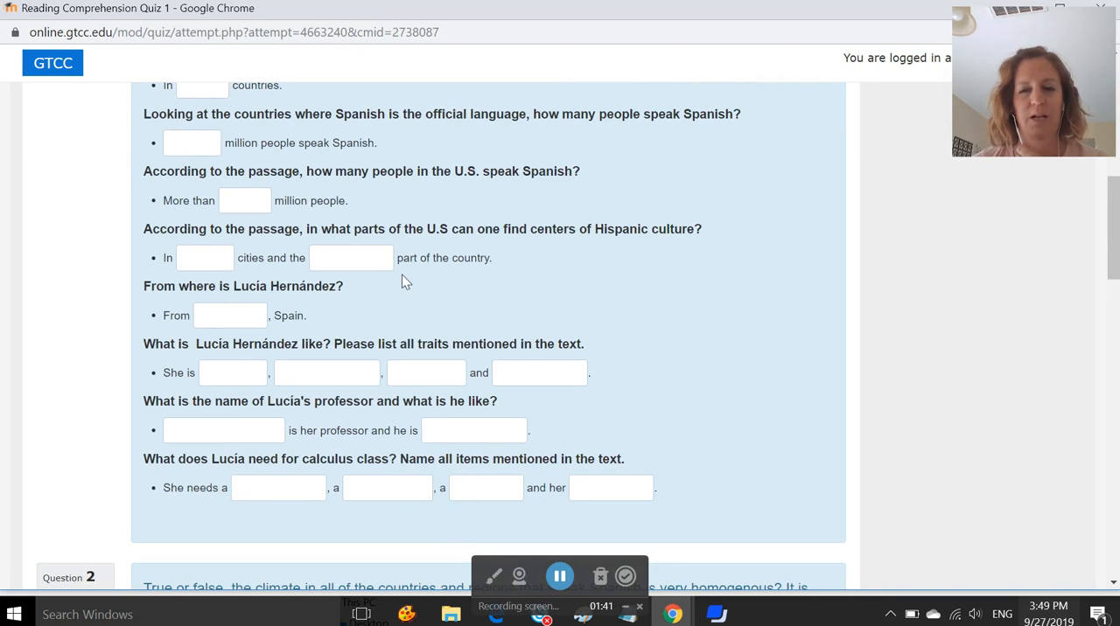
{"action": "scroll", "scroll_direction": "down", "scroll_amount": 3}
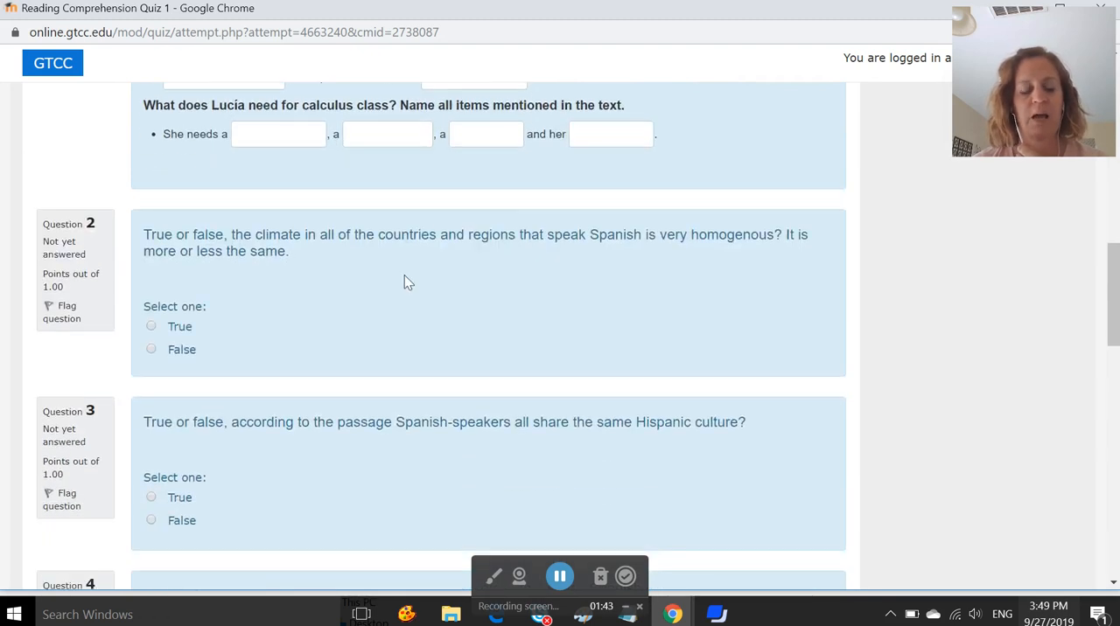
{"action": "scroll", "scroll_direction": "down", "scroll_amount": 3}
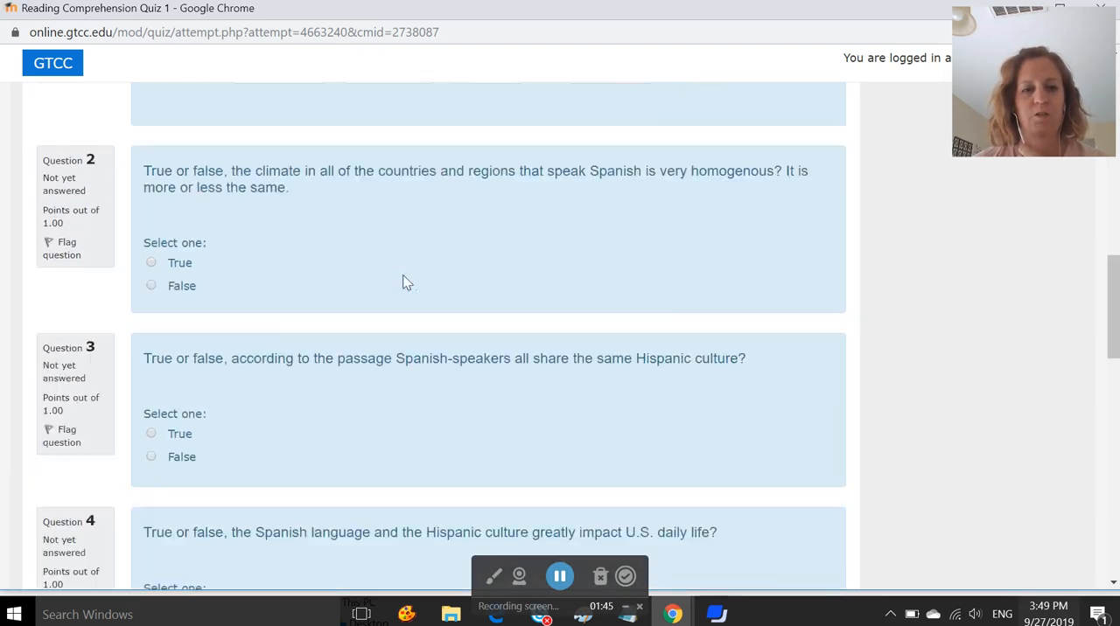
{"action": "scroll", "scroll_direction": "up", "scroll_amount": 3}
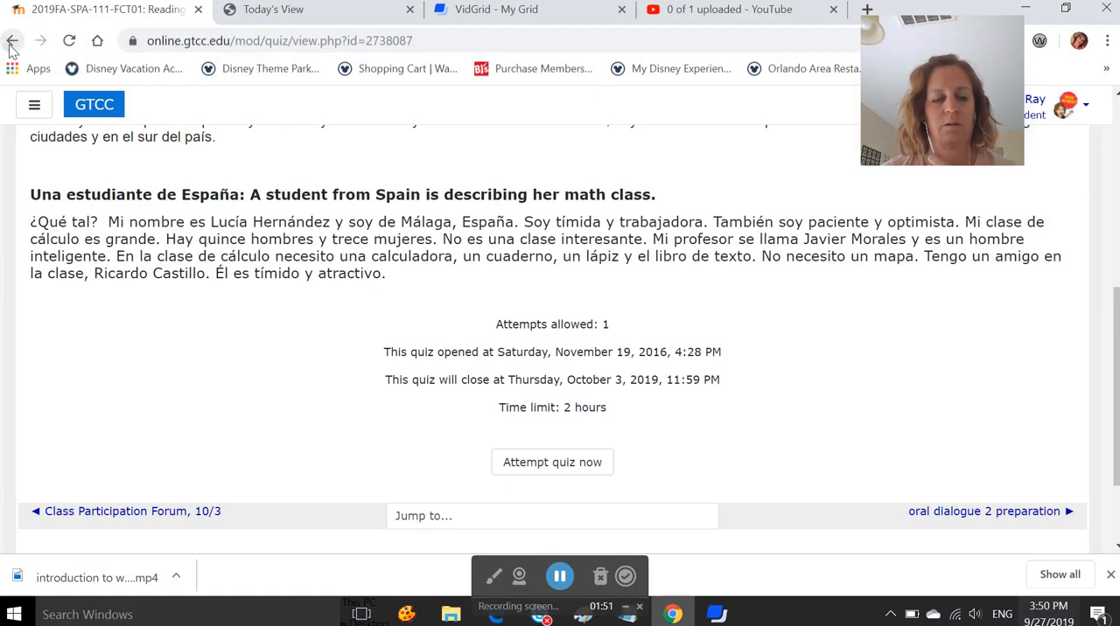
Return to the course page and follow the assignment 9 MyLanguageLabs link to MyLab Spanish
{"action": "left_click", "coordinate": [13, 40]}
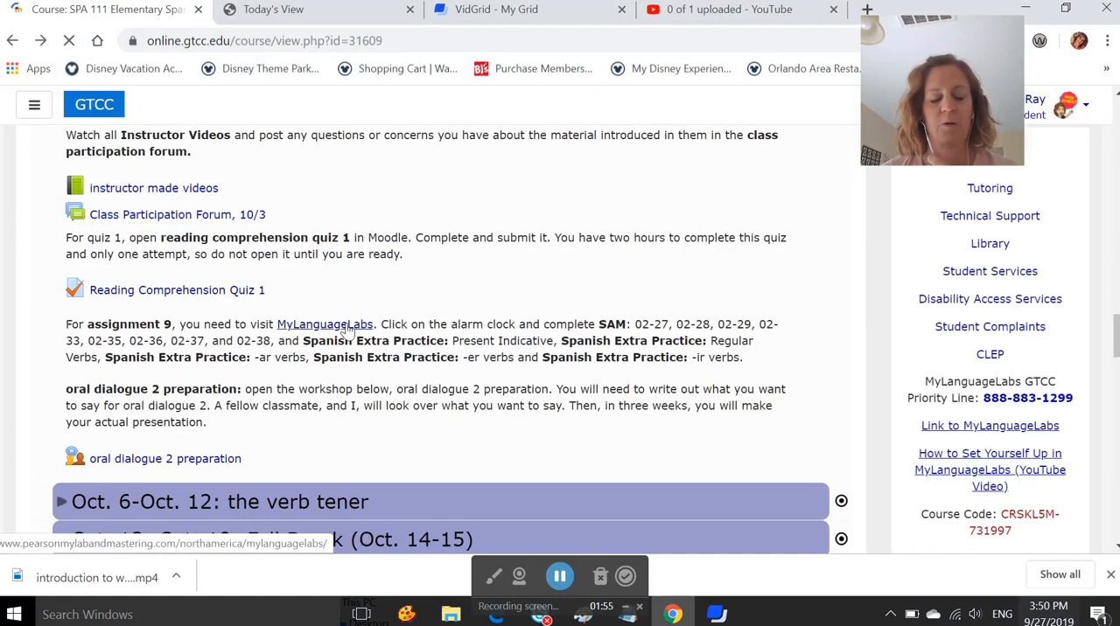
{"action": "left_click", "coordinate": [325, 324]}
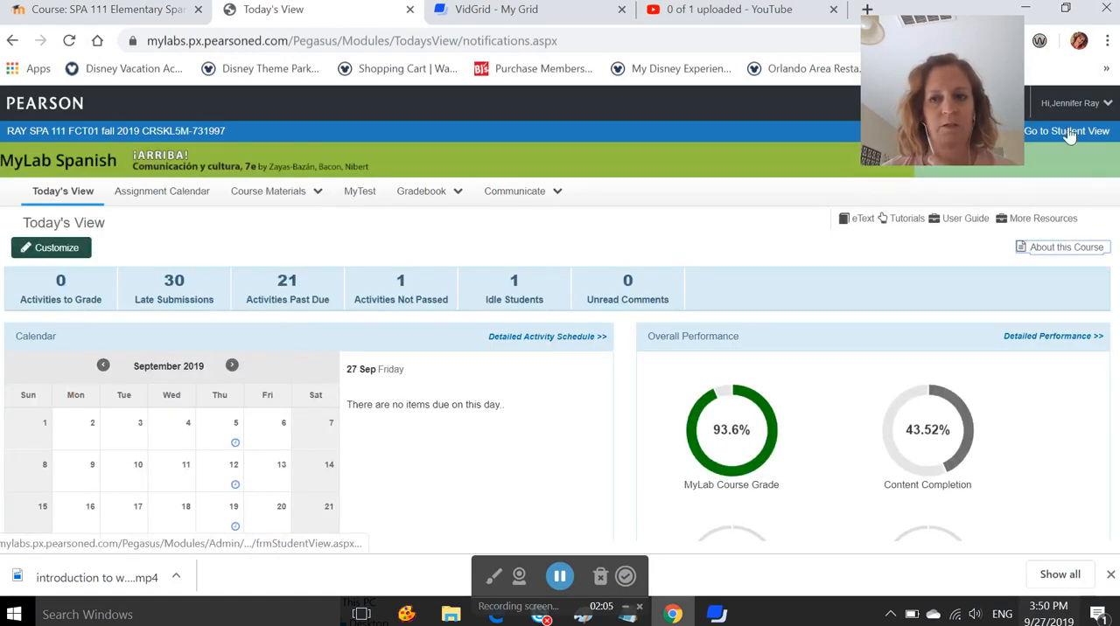
Switch MyLab Spanish to Student View, dismiss Getting Started and open Assignments > Course Calendar
{"action": "left_click", "coordinate": [1067, 131]}
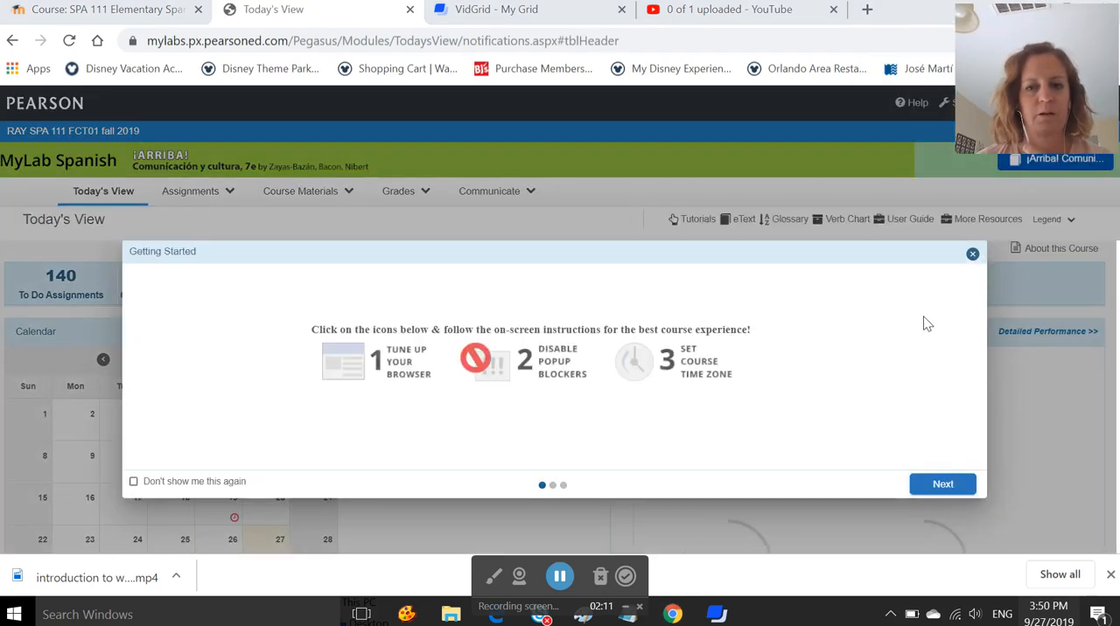
{"action": "left_click", "coordinate": [192, 191]}
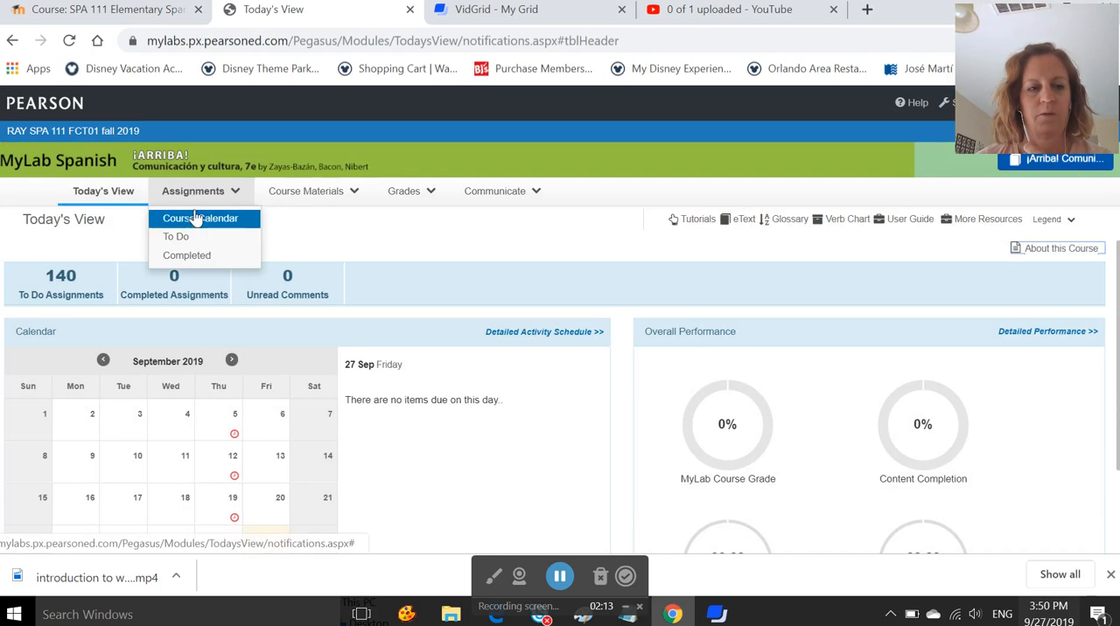
{"action": "left_click", "coordinate": [199, 217]}
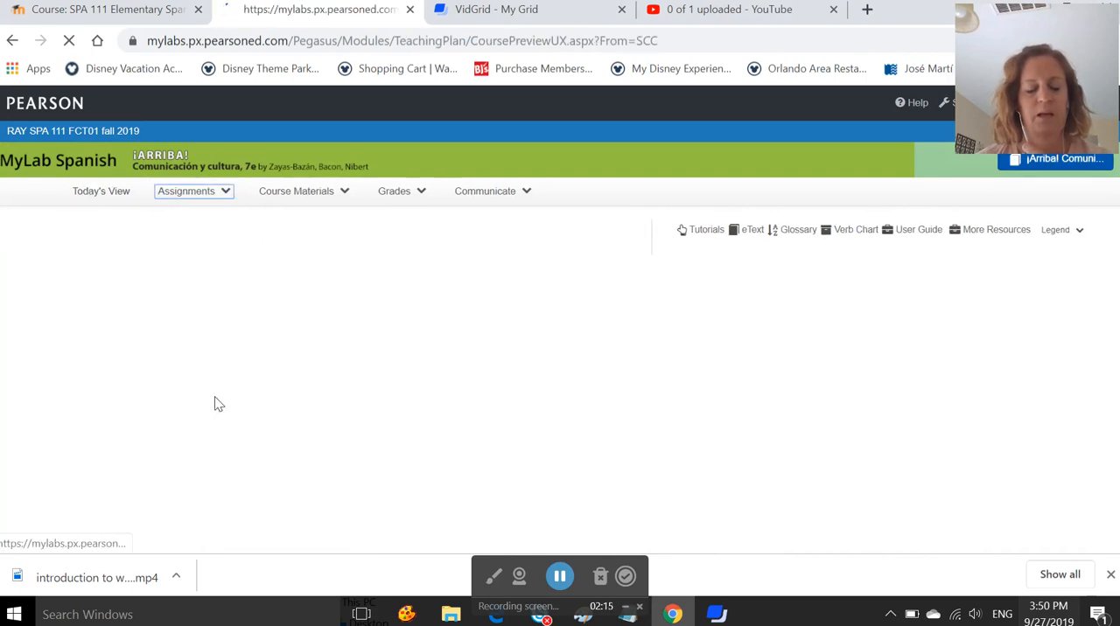
{"action": "left_click", "coordinate": [186, 191]}
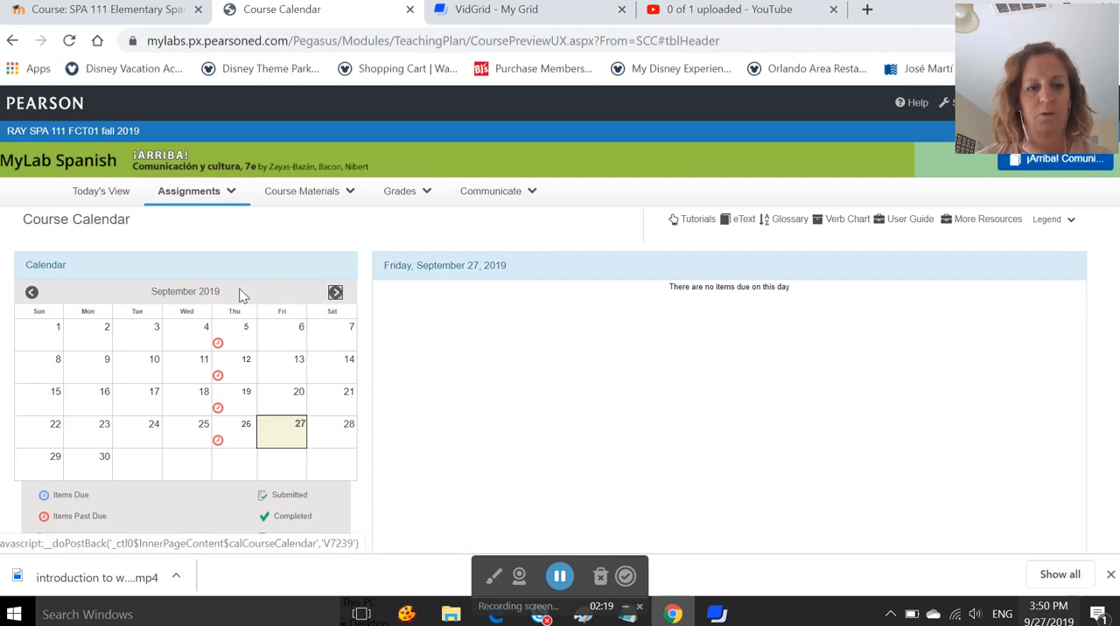
List the SAM activities due October 3, 2019 in the calendar, then return to the Moodle tab
{"action": "left_click", "coordinate": [336, 291]}
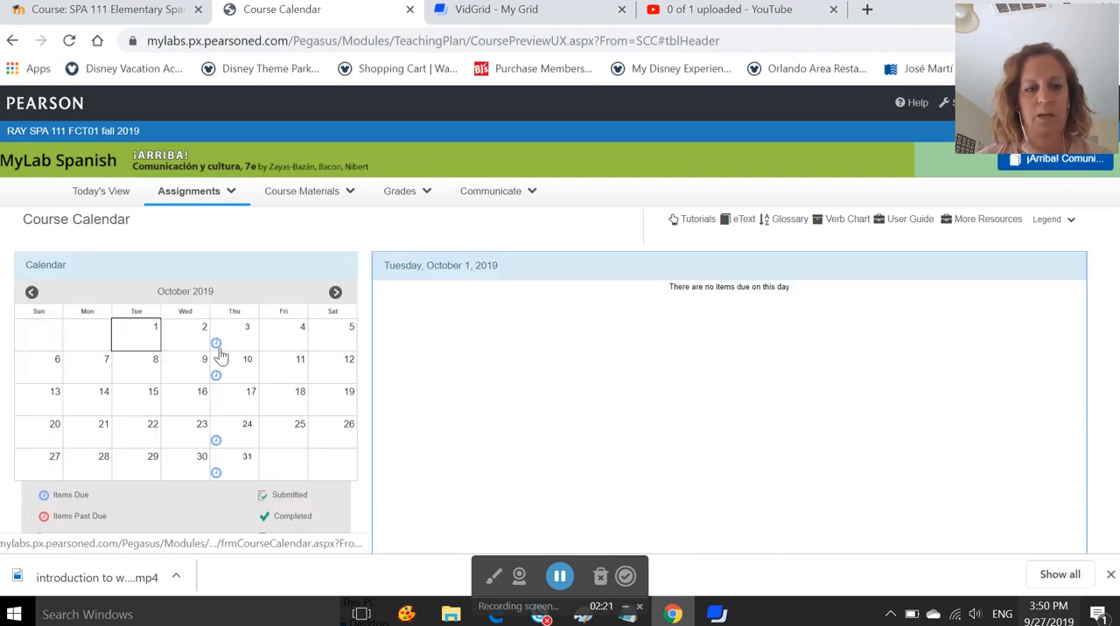
{"action": "left_click", "coordinate": [234, 325]}
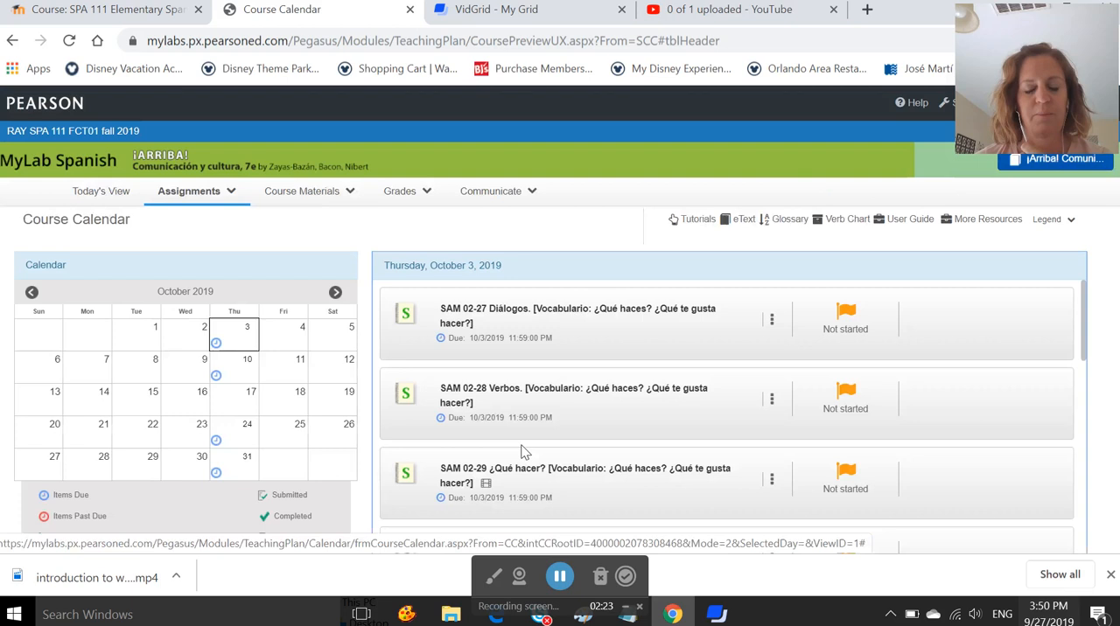
{"action": "scroll", "scroll_direction": "down", "scroll_amount": 3}
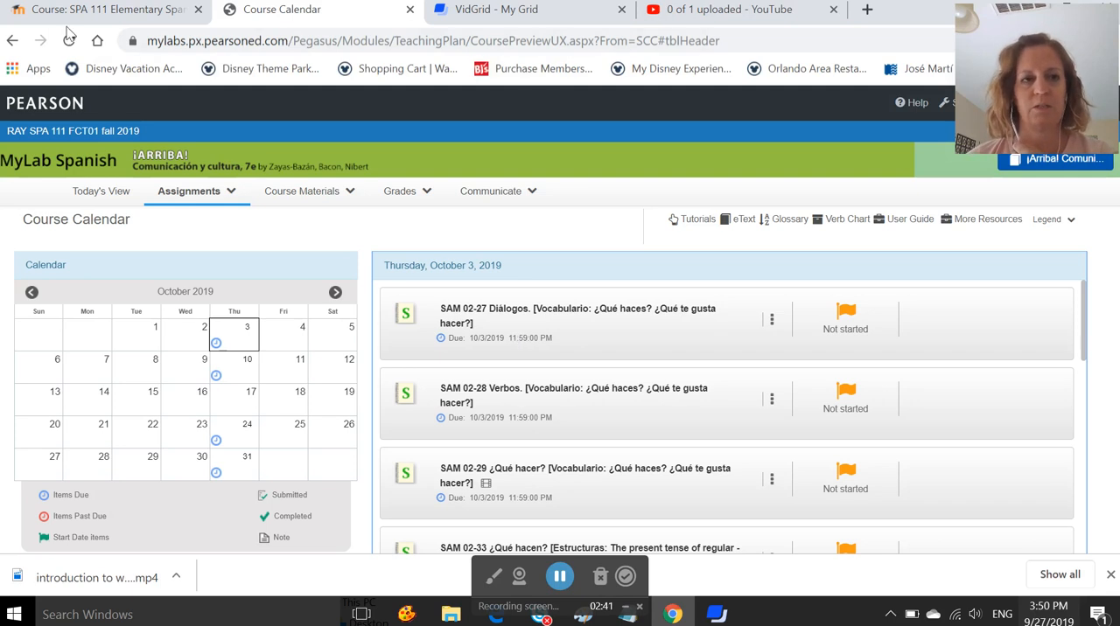
{"action": "left_click", "coordinate": [282, 11]}
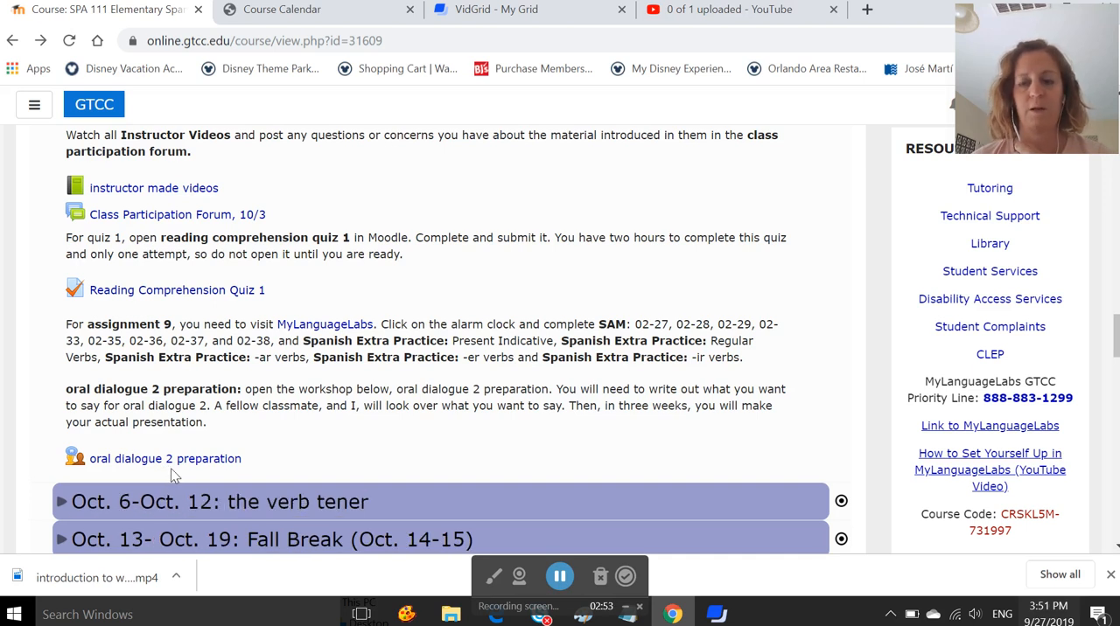
{"action": "mouse_move", "coordinate": [164, 459]}
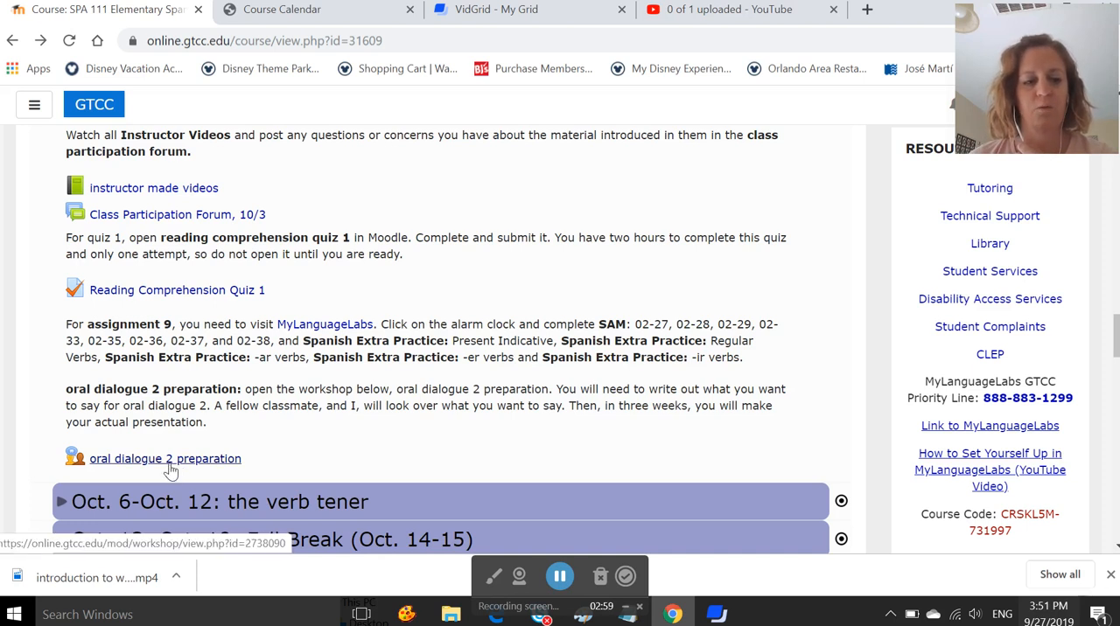
Review the oral dialogue 2 preparation workshop's instructions for submission
{"action": "left_click", "coordinate": [165, 459]}
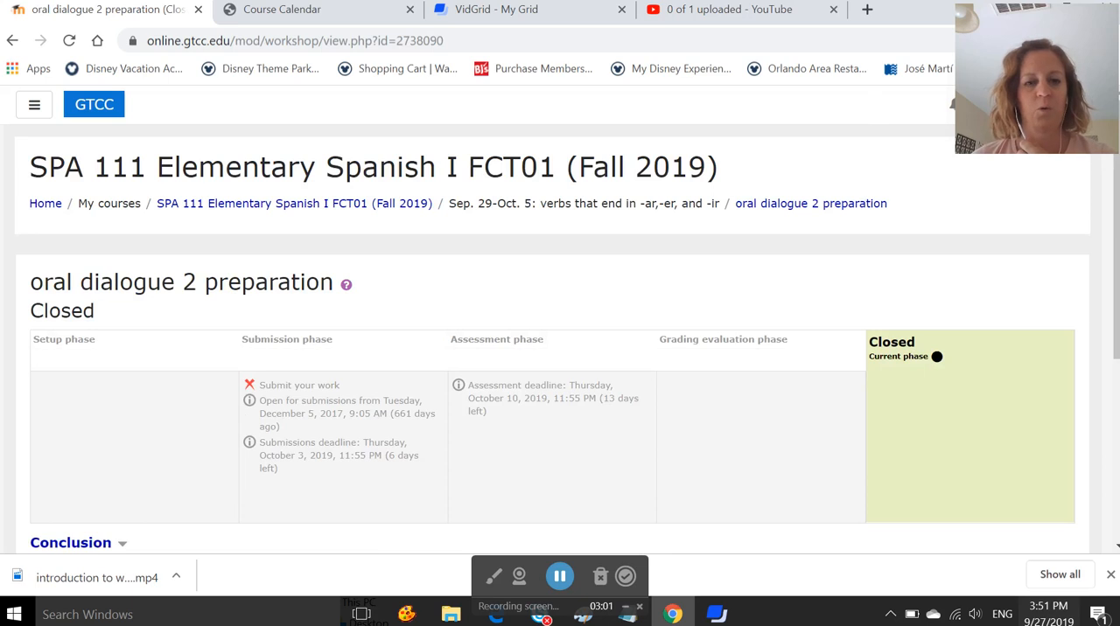
{"action": "scroll", "scroll_direction": "down", "scroll_amount": 3}
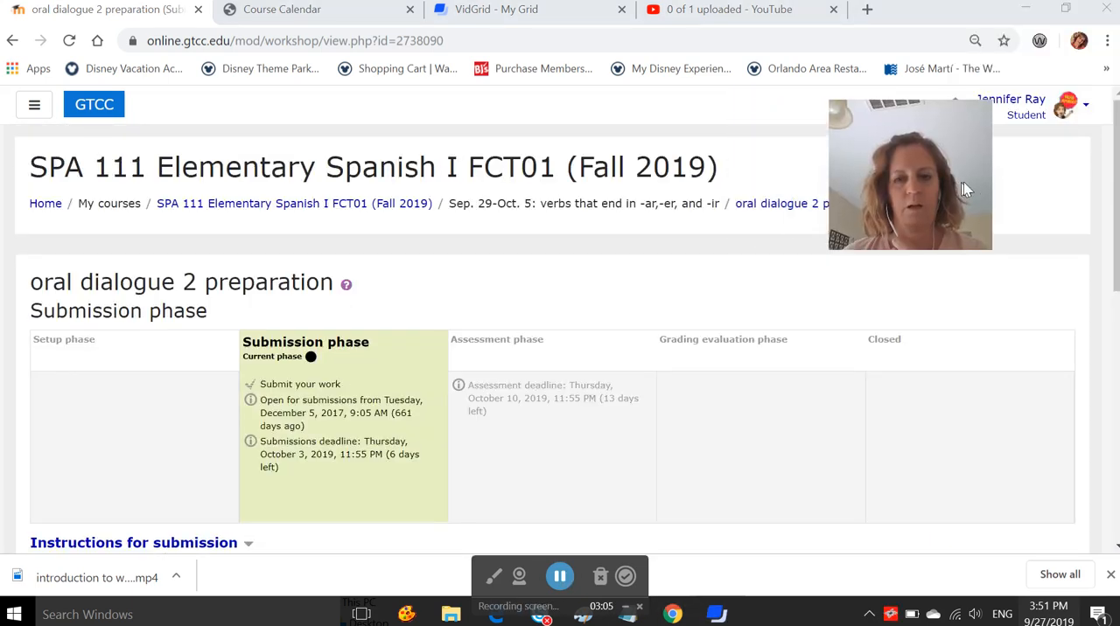
{"action": "scroll", "scroll_direction": "down", "scroll_amount": 3}
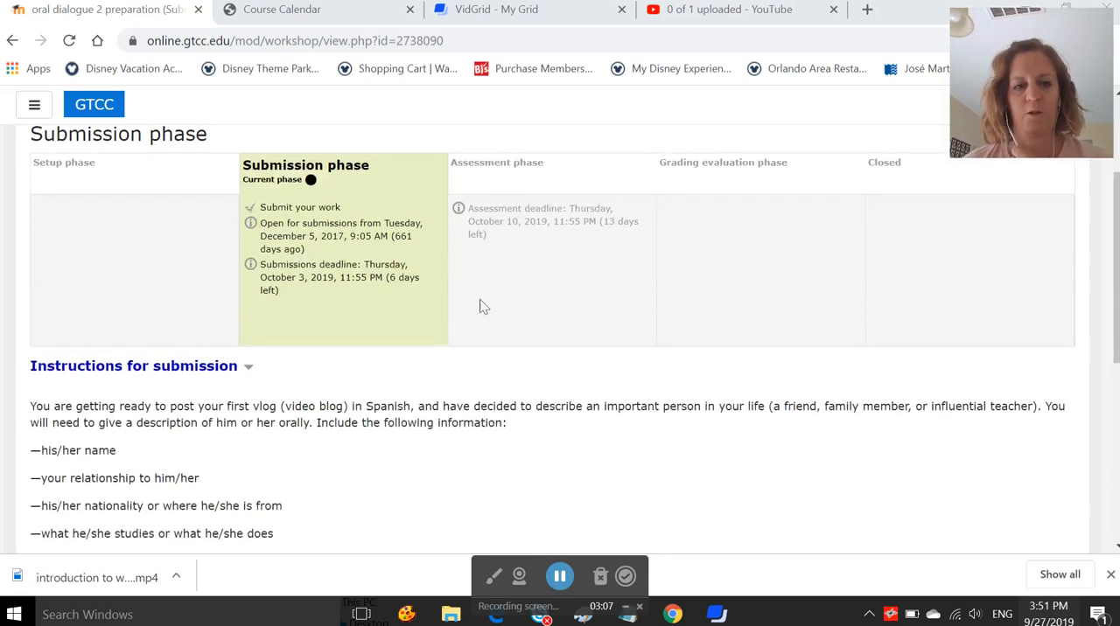
{"action": "scroll", "scroll_direction": "down", "scroll_amount": 3}
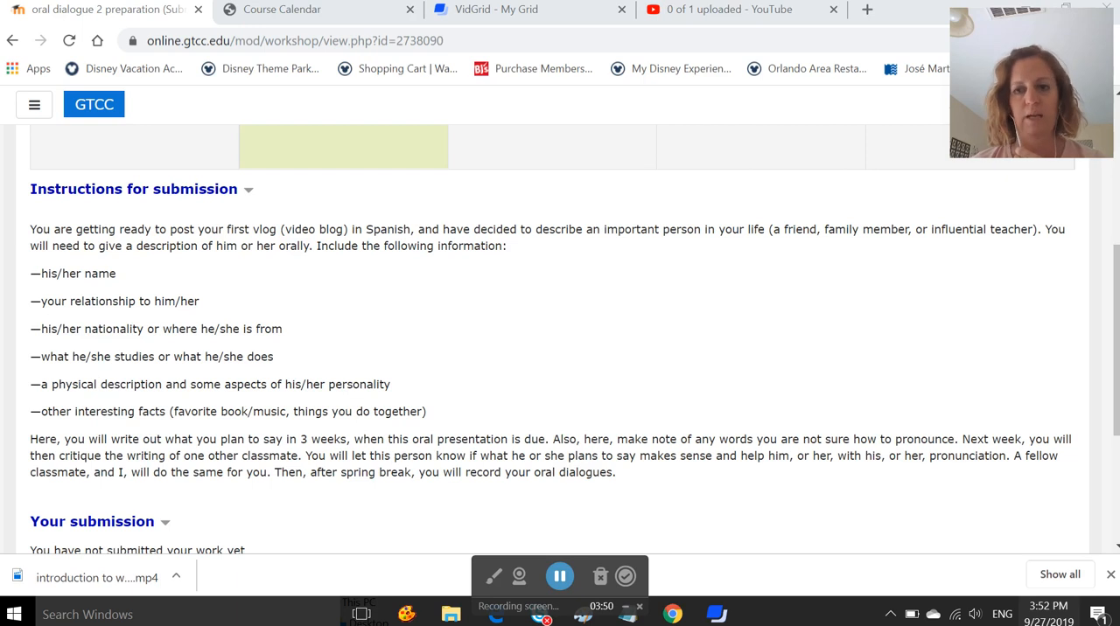
{"action": "scroll", "scroll_direction": "down", "scroll_amount": 3}
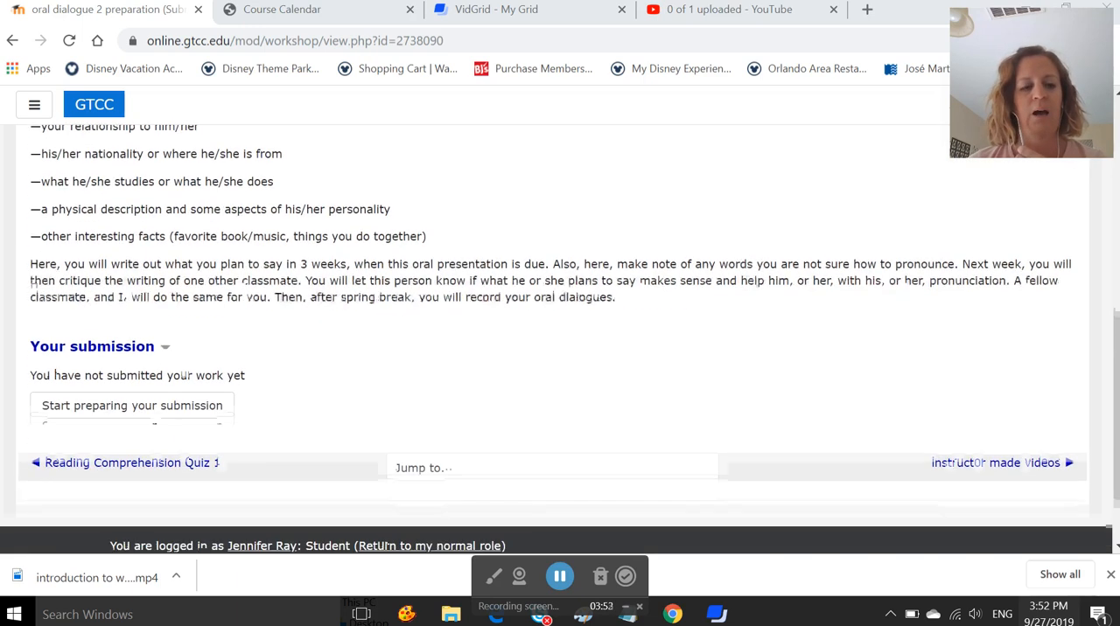
Start preparing a submission, opening the workshop's empty Editing submission form
{"action": "left_click", "coordinate": [133, 406]}
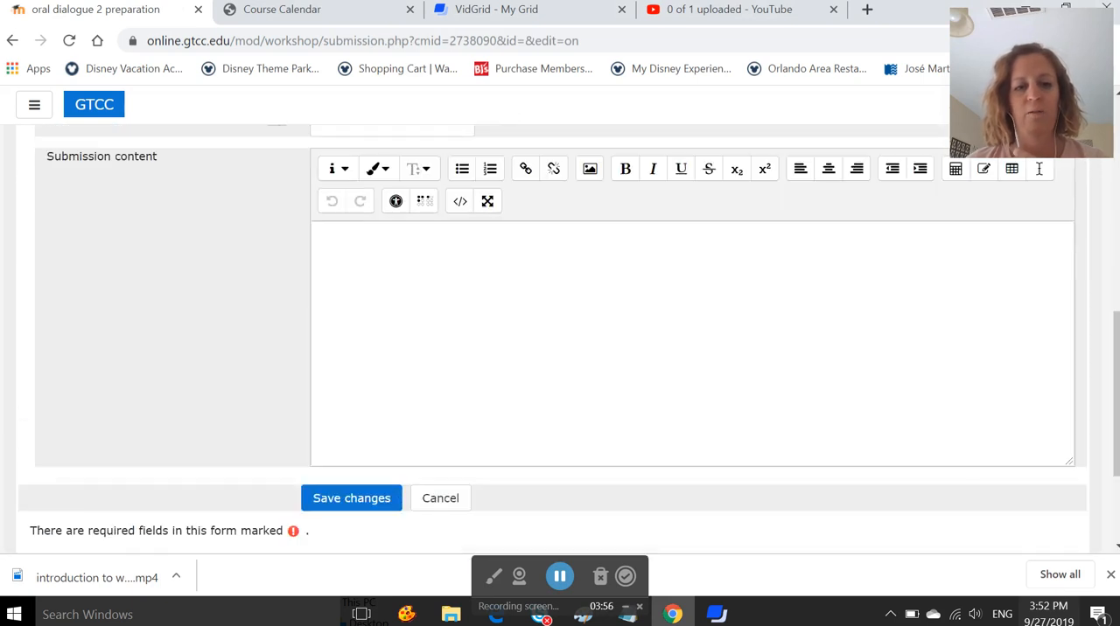
{"action": "mouse_move", "coordinate": [352, 497]}
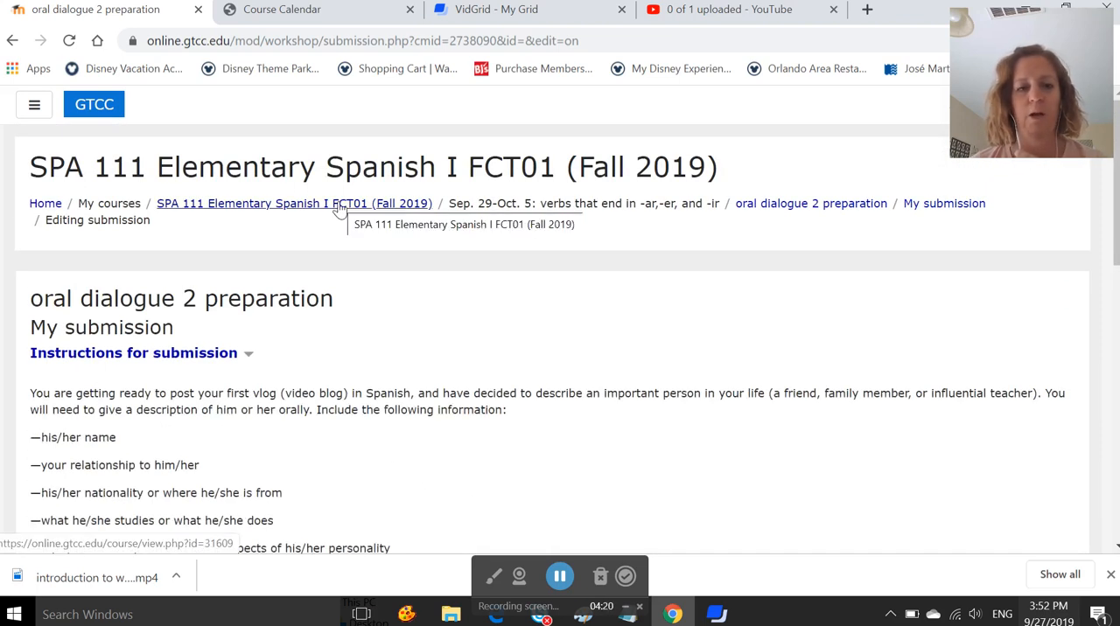
Return via the SPA 111 breadcrumb to the course page and scroll to the week's activities
{"action": "left_click", "coordinate": [294, 203]}
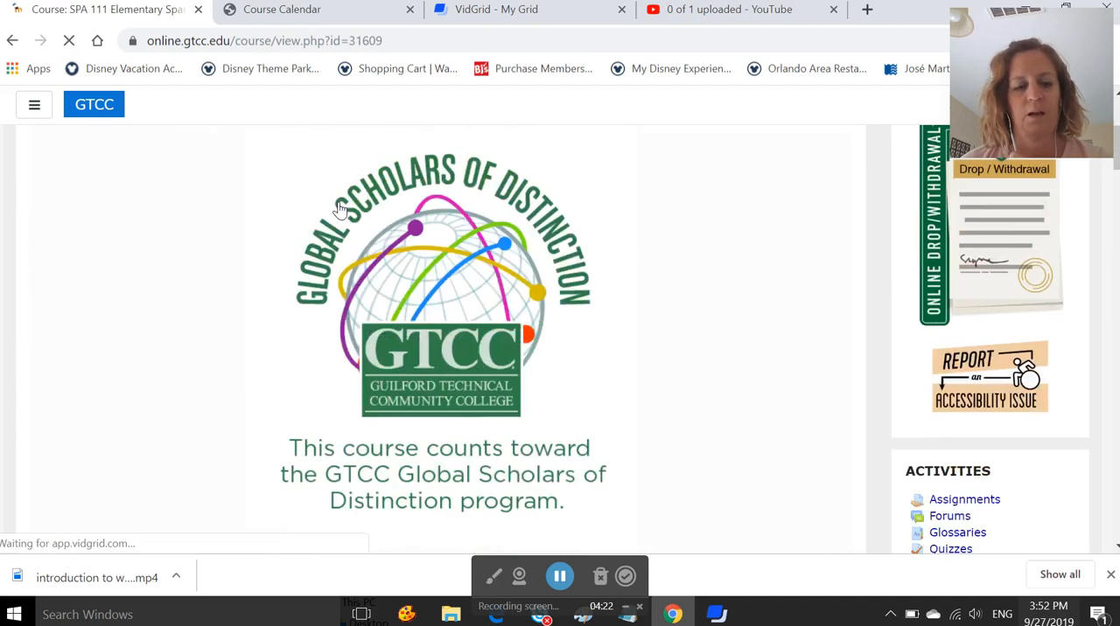
{"action": "scroll", "scroll_direction": "down", "scroll_amount": 3}
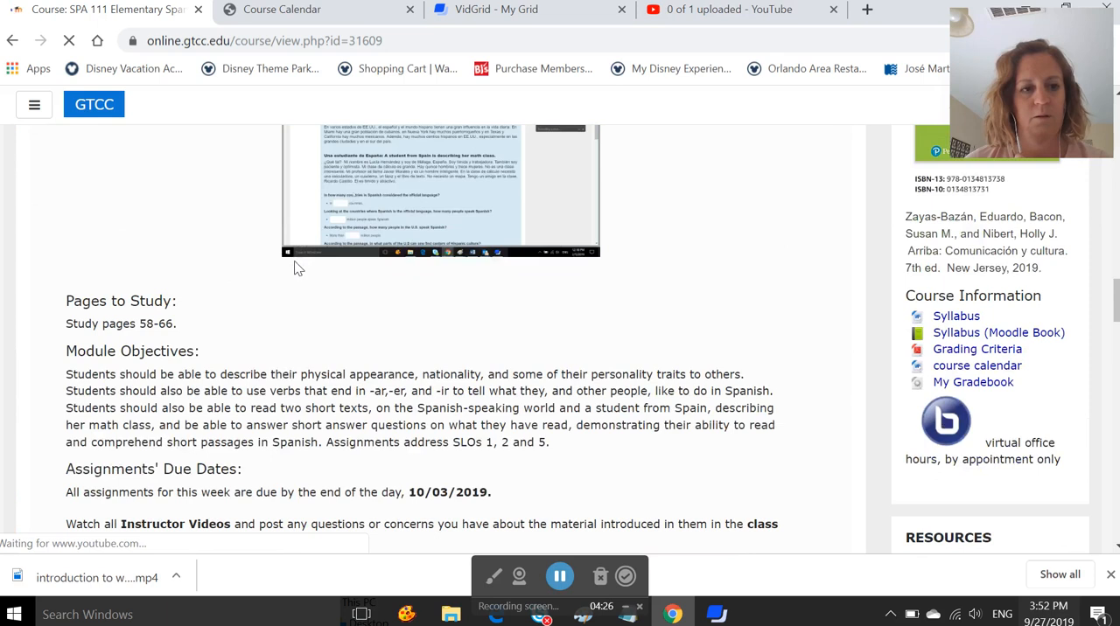
{"action": "scroll", "scroll_direction": "down", "scroll_amount": 3}
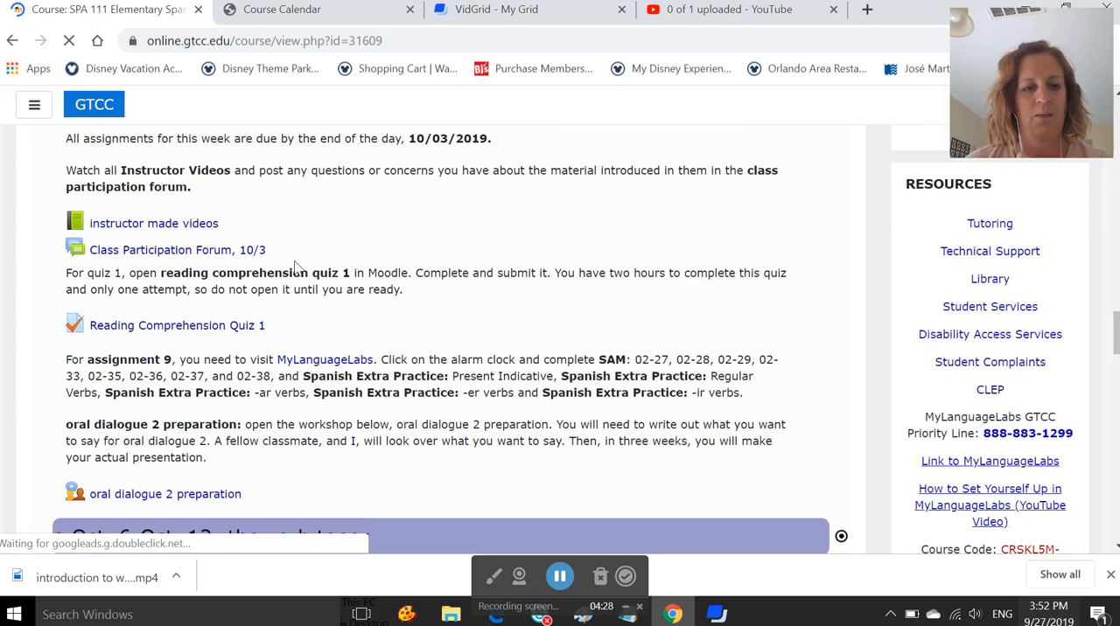
{"action": "scroll", "scroll_direction": "down", "scroll_amount": 3}
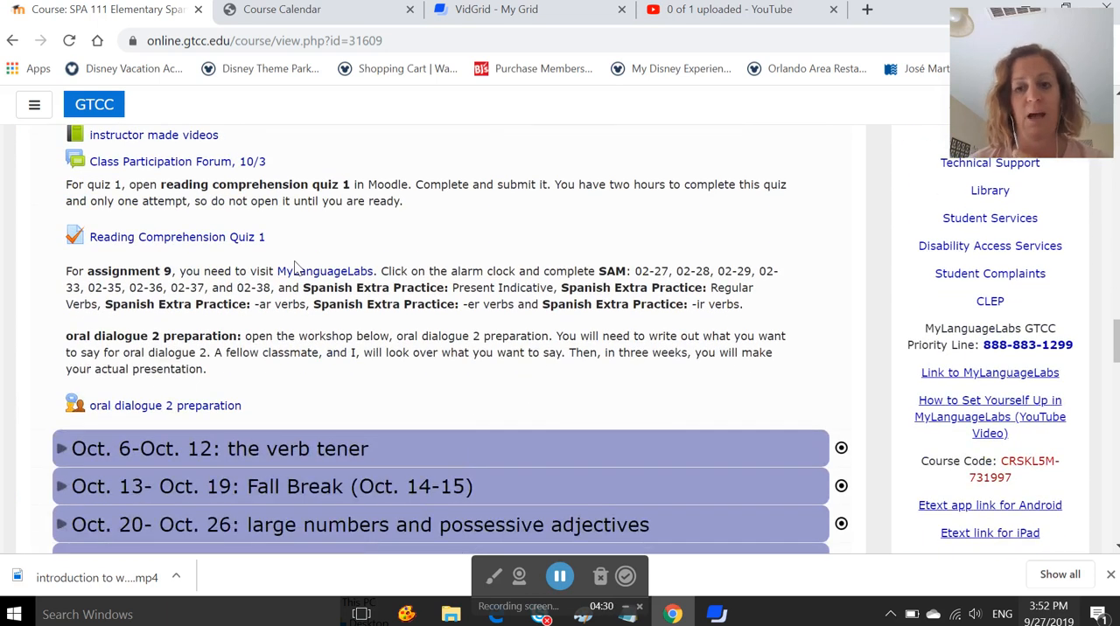